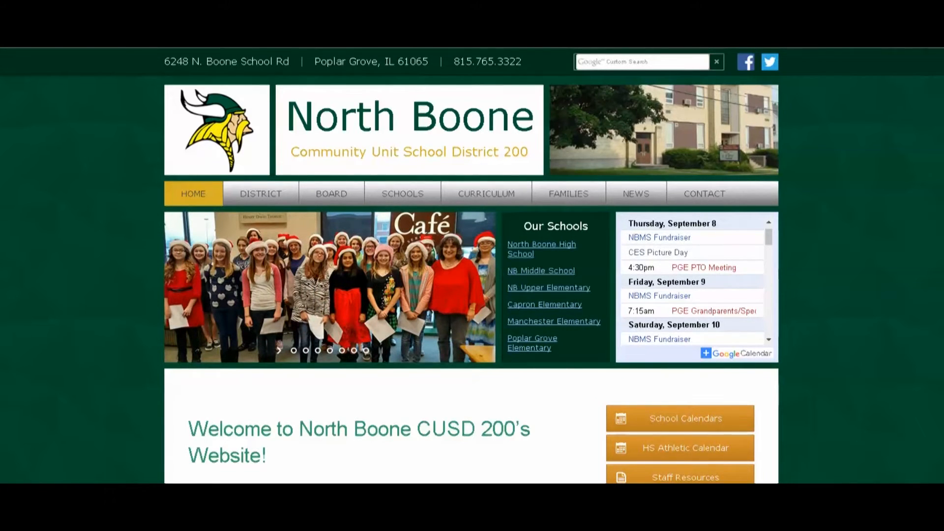
{"action": "mouse_move", "coordinate": [486, 147]}
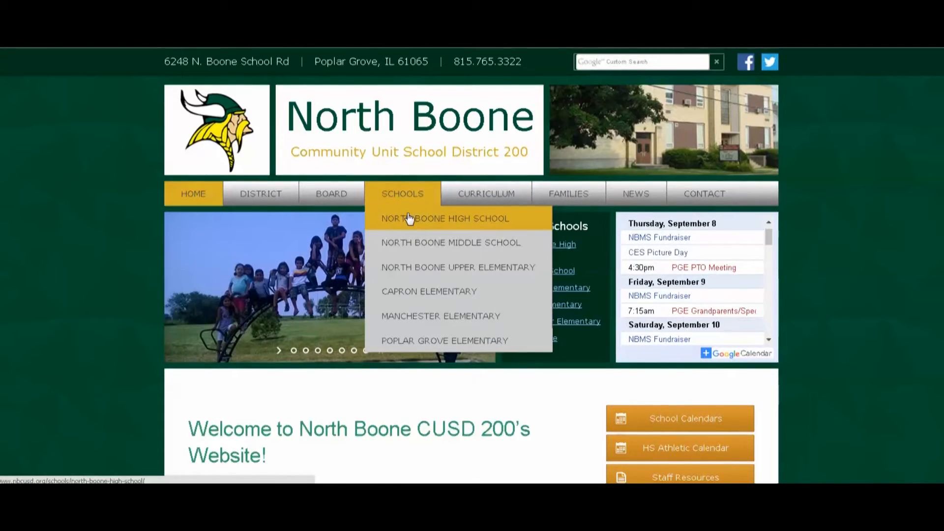
Step: Go to the North Boone High School page and bring its Other Links section into view
{"action": "left_click", "coordinate": [443, 218]}
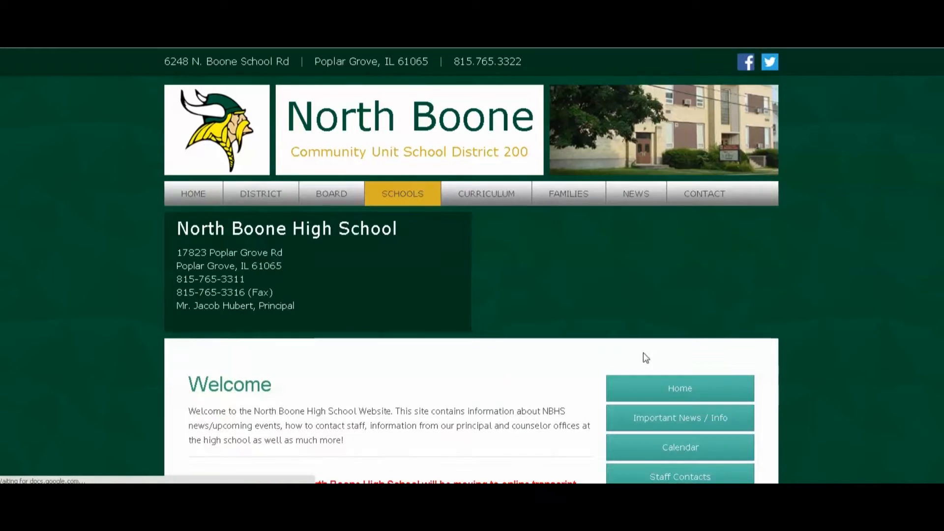
{"action": "scroll", "scroll_direction": "down", "scroll_amount": 3}
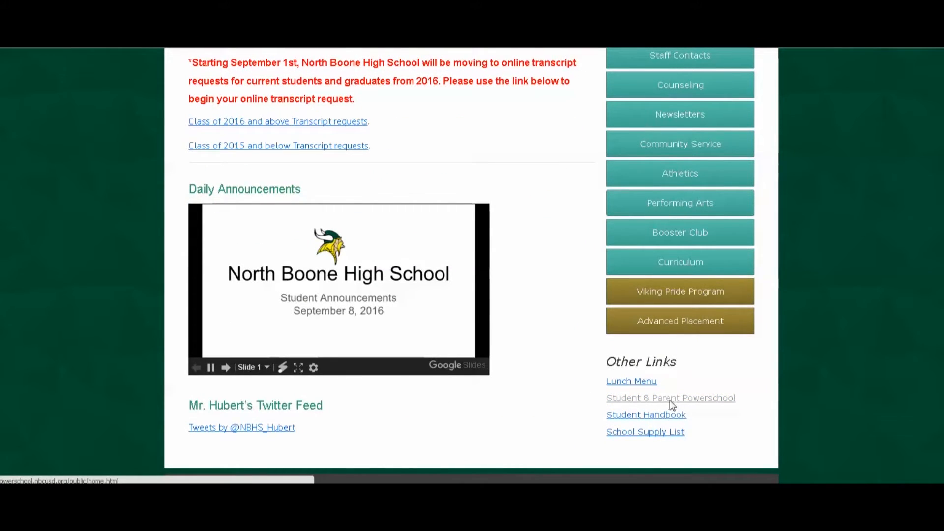
Step: Reach the Student and Parent PowerSchool sign-in page and switch to Create Account
{"action": "left_click", "coordinate": [670, 397]}
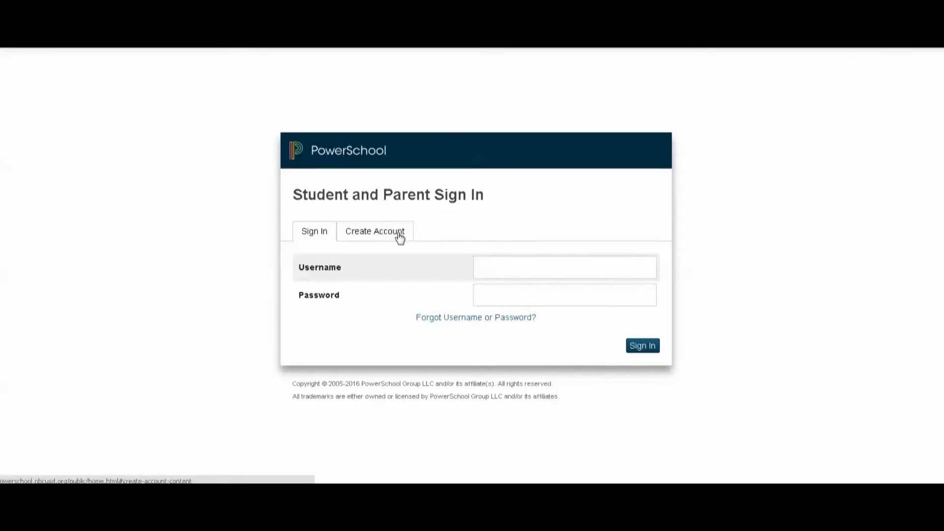
{"action": "left_click", "coordinate": [374, 230]}
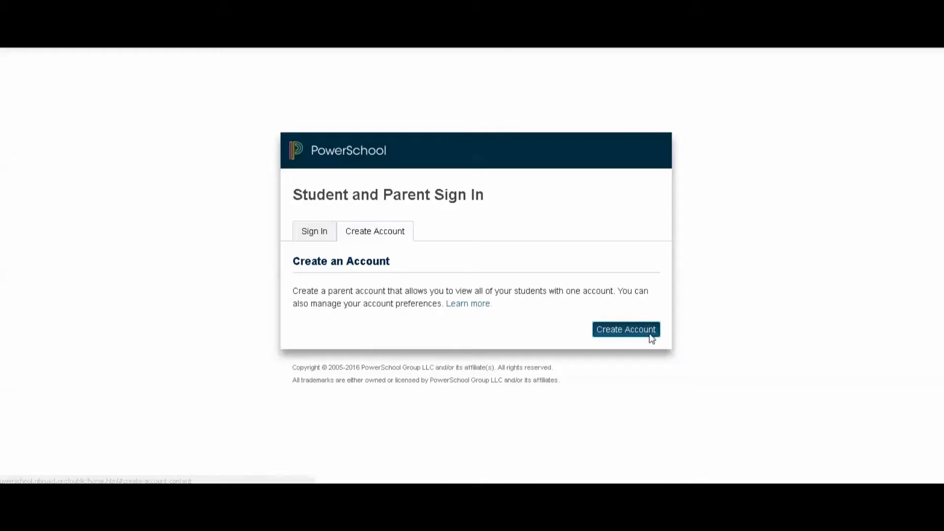
Step: Start the Create Parent Account form and move through Desired Username, Password and Re-enter Password fields
{"action": "left_click", "coordinate": [625, 329]}
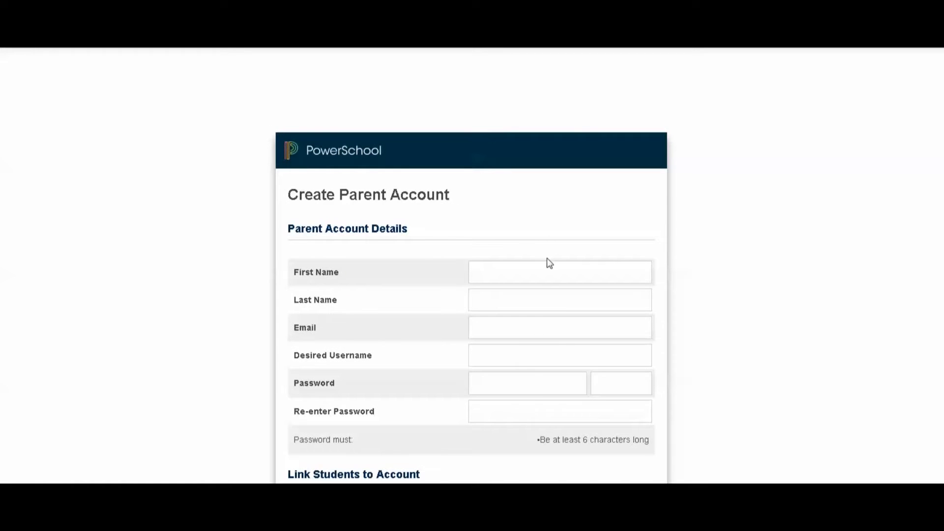
{"action": "mouse_move", "coordinate": [371, 337]}
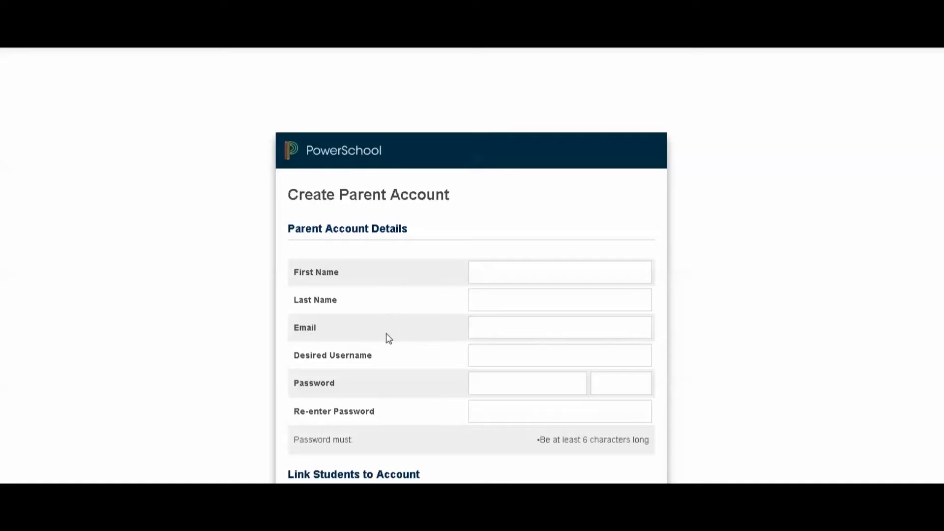
{"action": "left_click", "coordinate": [558, 355]}
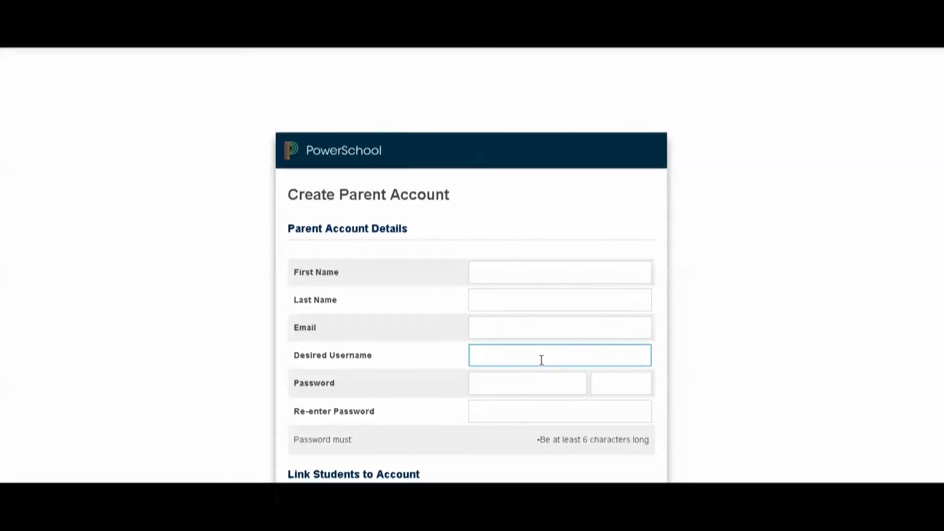
{"action": "left_click", "coordinate": [527, 383]}
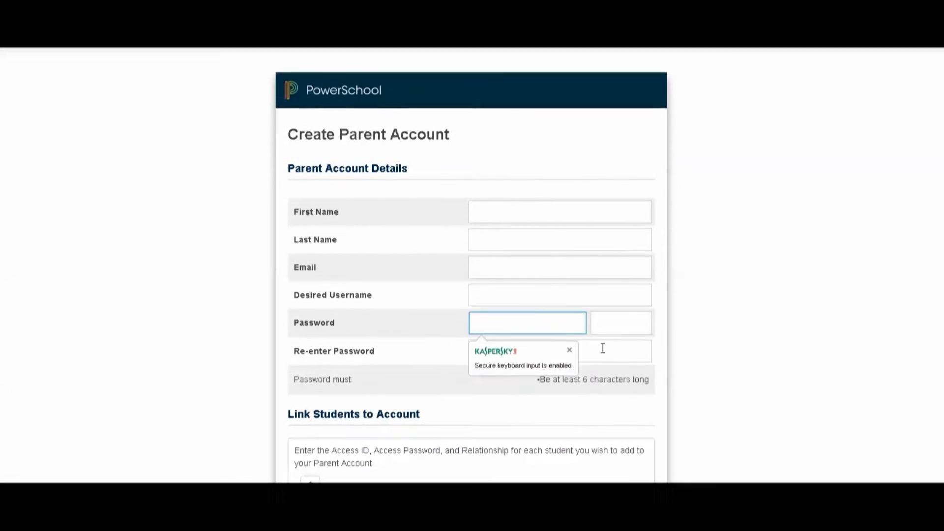
{"action": "left_click", "coordinate": [559, 350]}
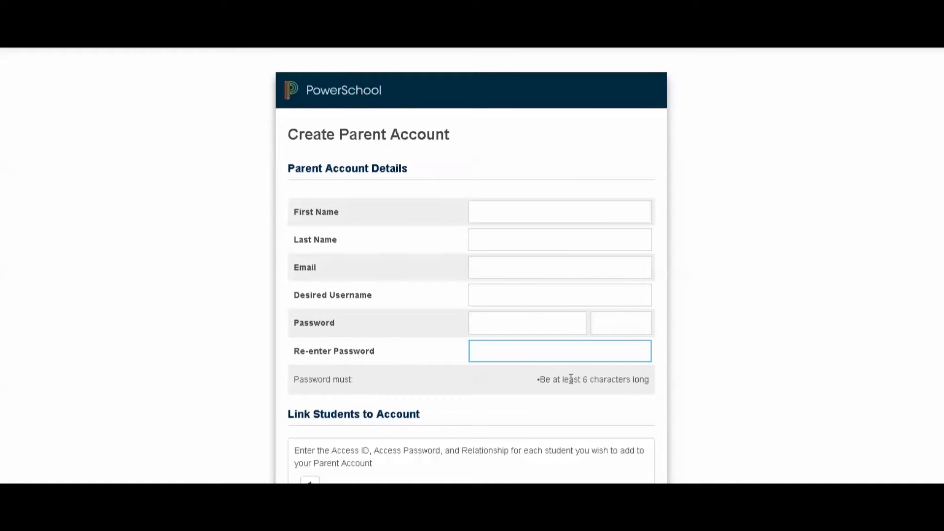
Step: Bring the Link Students to Account section into view and return to the Re-enter Password field
{"action": "scroll", "scroll_direction": "down", "scroll_amount": 3}
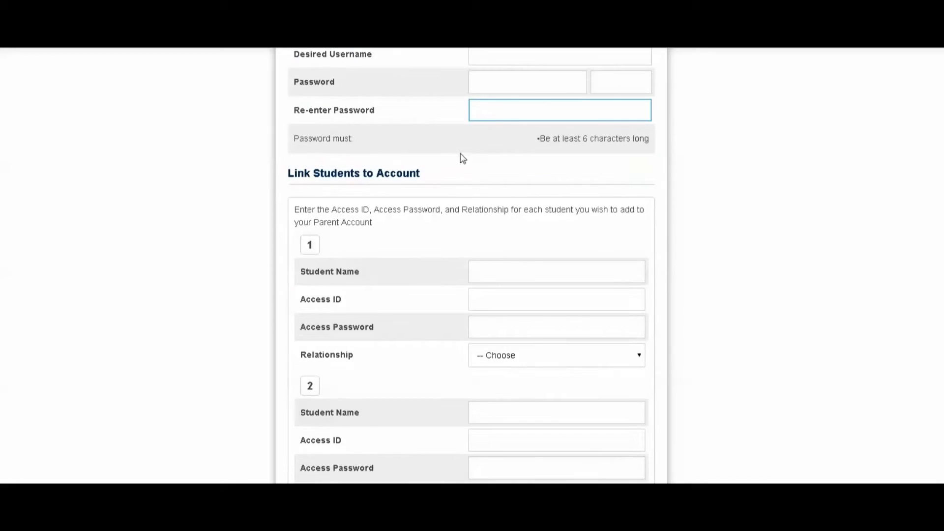
{"action": "left_click", "coordinate": [559, 109]}
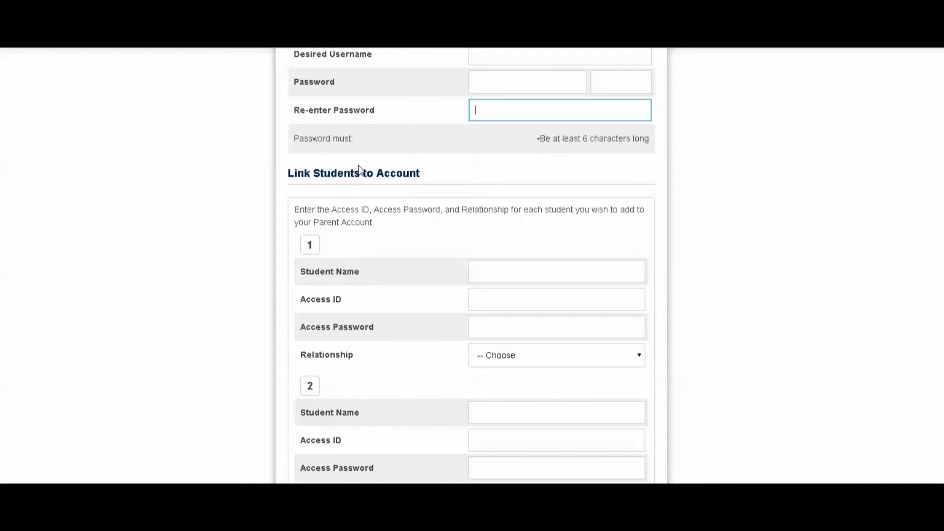
{"action": "mouse_move", "coordinate": [384, 291]}
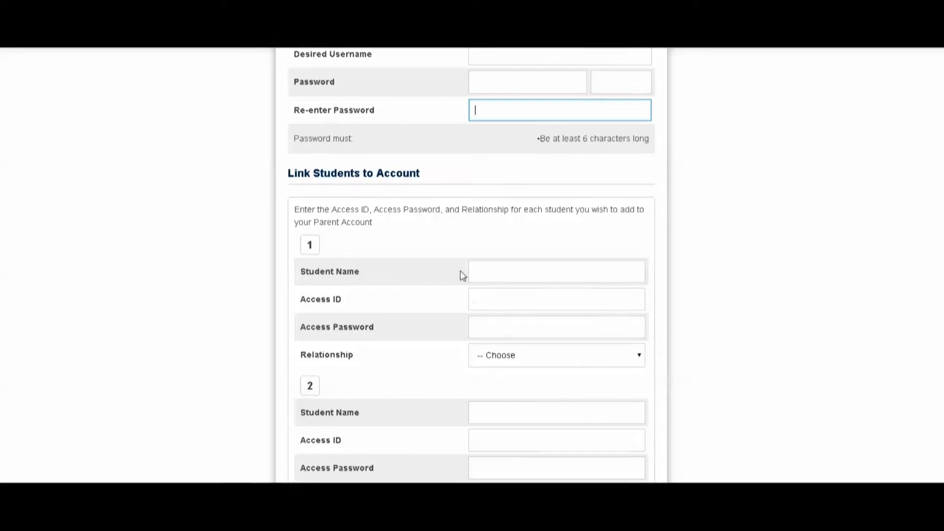
{"action": "mouse_move", "coordinate": [346, 305]}
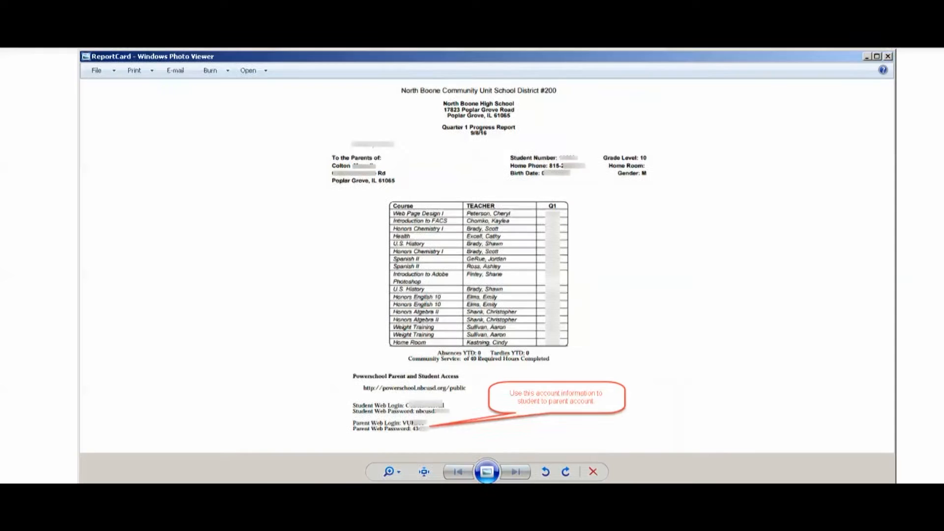
{"action": "mouse_move", "coordinate": [623, 140]}
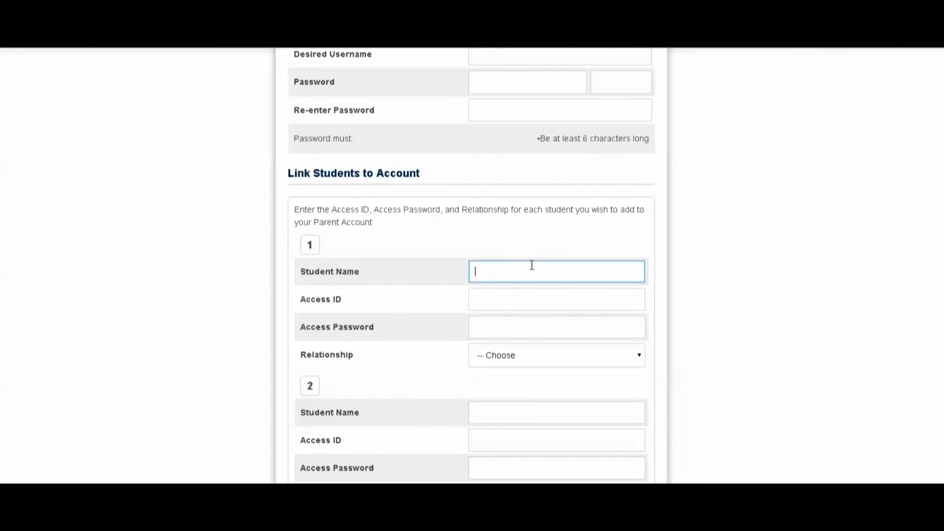
Step: Fill the student name and access password fields and submit the parent account form with Enter
{"action": "left_click", "coordinate": [556, 327]}
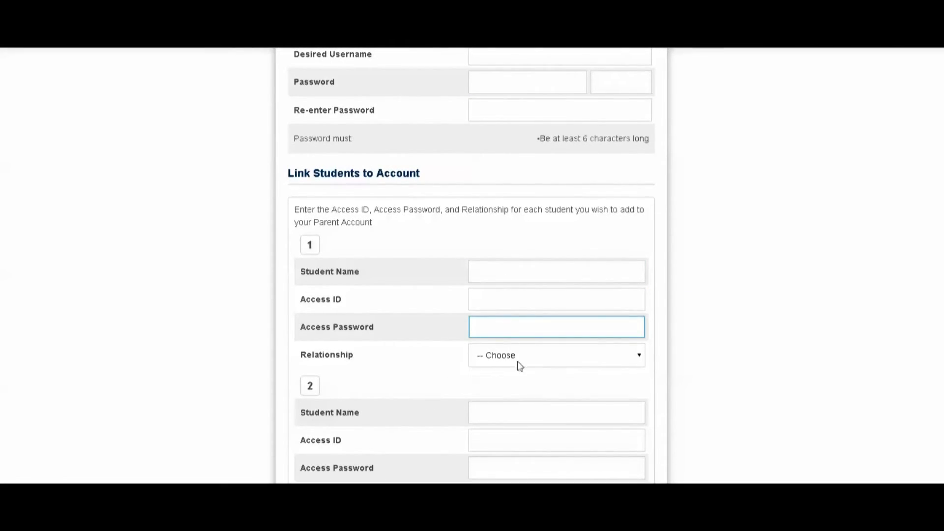
{"action": "left_click", "coordinate": [554, 355]}
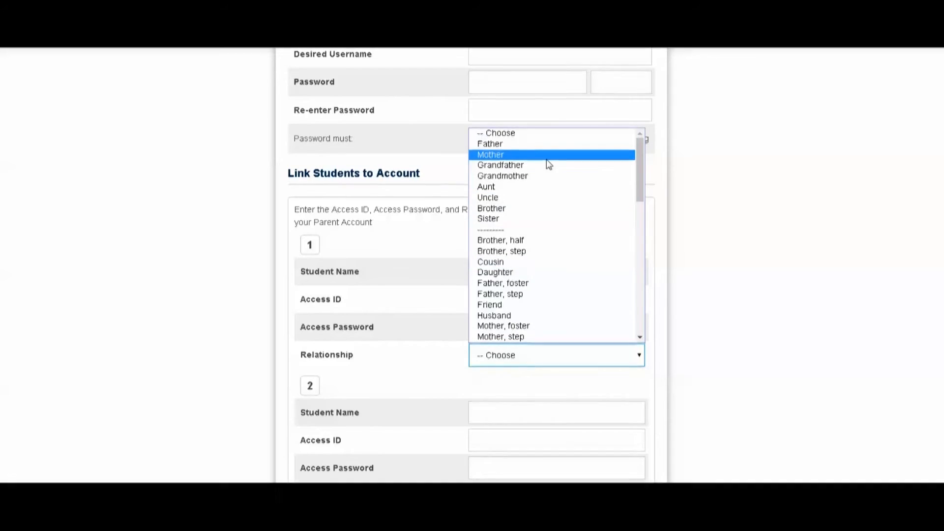
{"action": "mouse_move", "coordinate": [555, 154]}
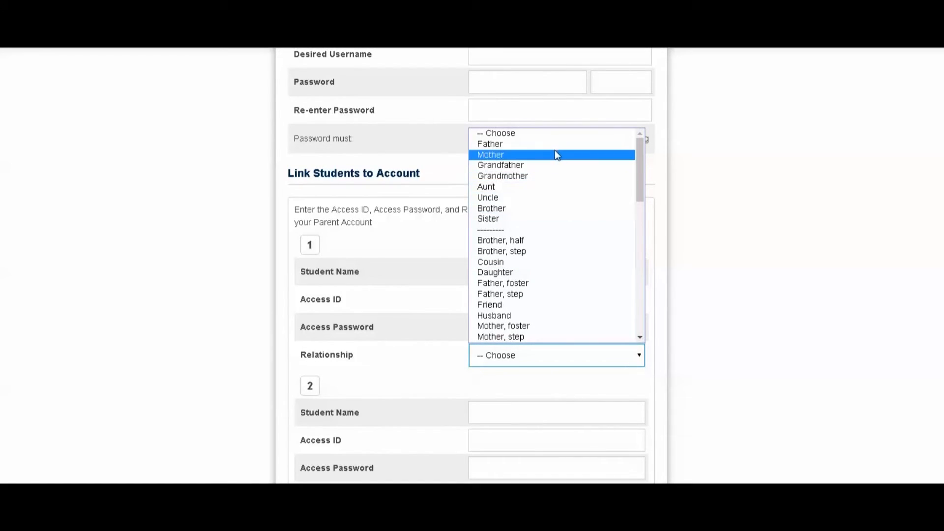
{"action": "mouse_move", "coordinate": [495, 272]}
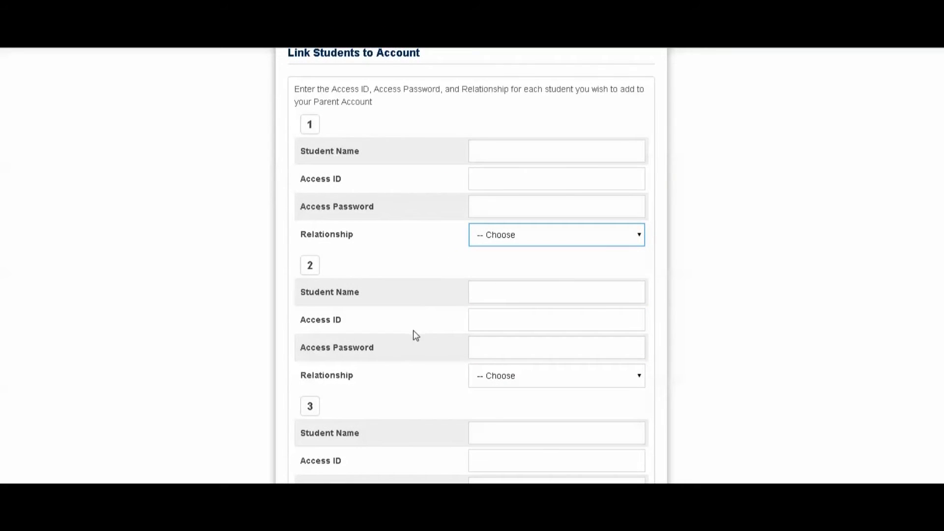
{"action": "scroll", "scroll_direction": "down", "scroll_amount": 3}
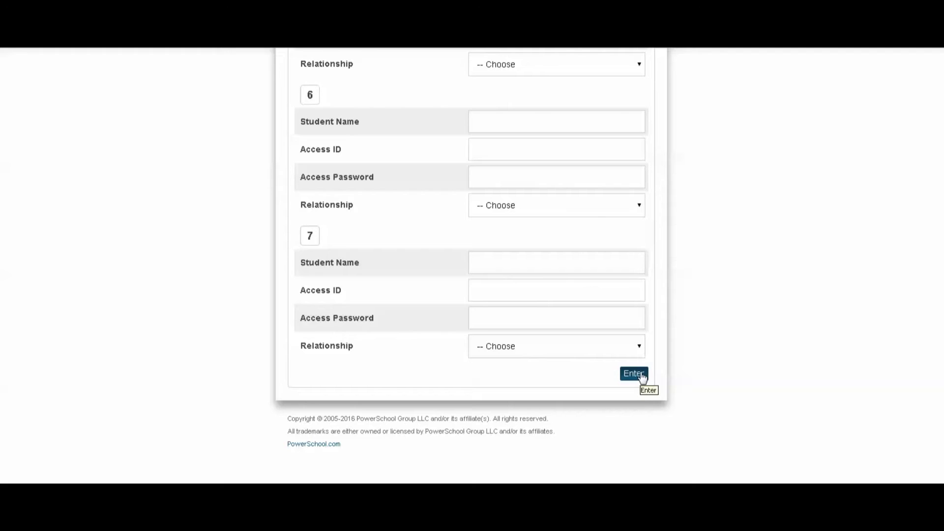
{"action": "left_click", "coordinate": [632, 373]}
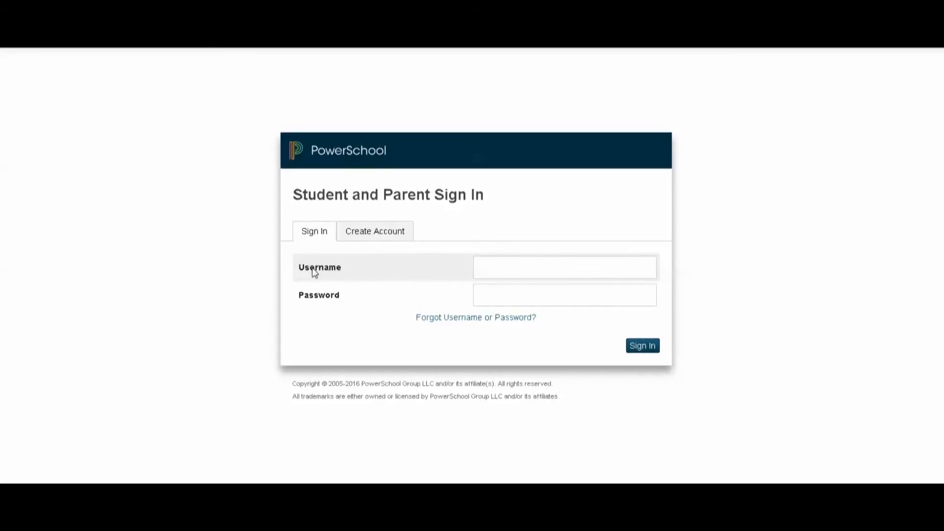
{"action": "mouse_move", "coordinate": [325, 278]}
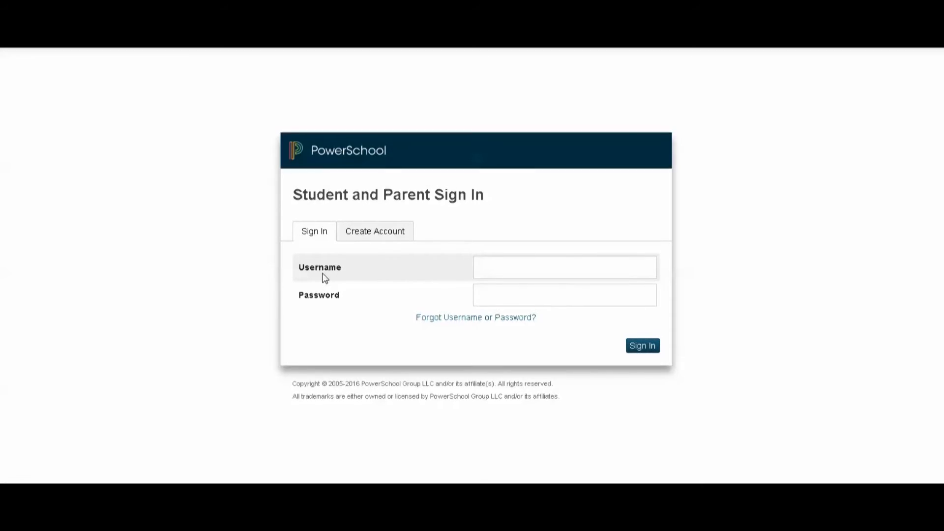
{"action": "left_click", "coordinate": [564, 267]}
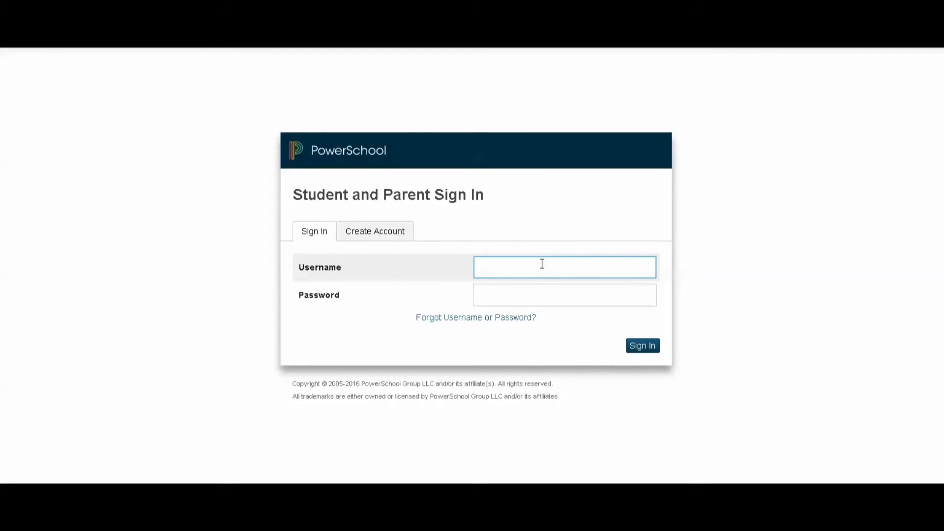
{"action": "type", "text": "jjones"}
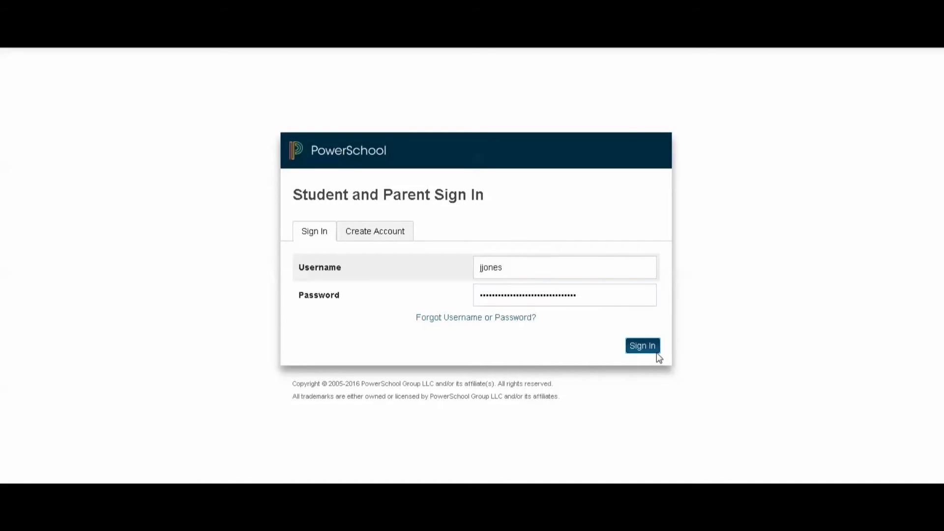
{"action": "left_click", "coordinate": [642, 345]}
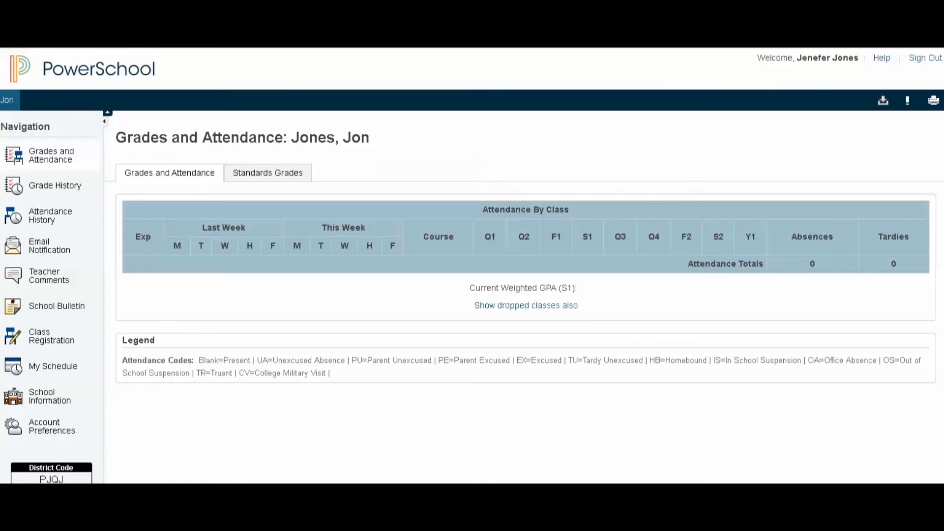
{"action": "mouse_move", "coordinate": [388, 151]}
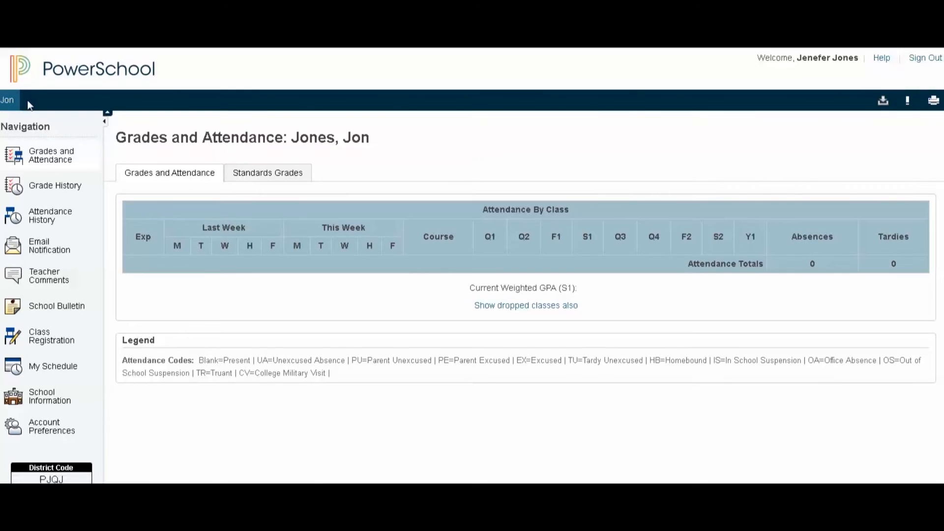
{"action": "mouse_move", "coordinate": [128, 120]}
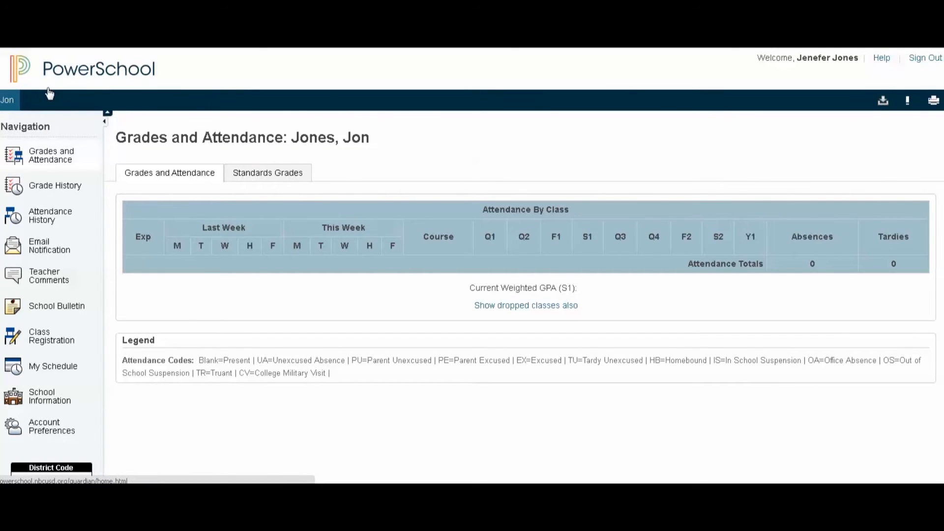
{"action": "mouse_move", "coordinate": [41, 170]}
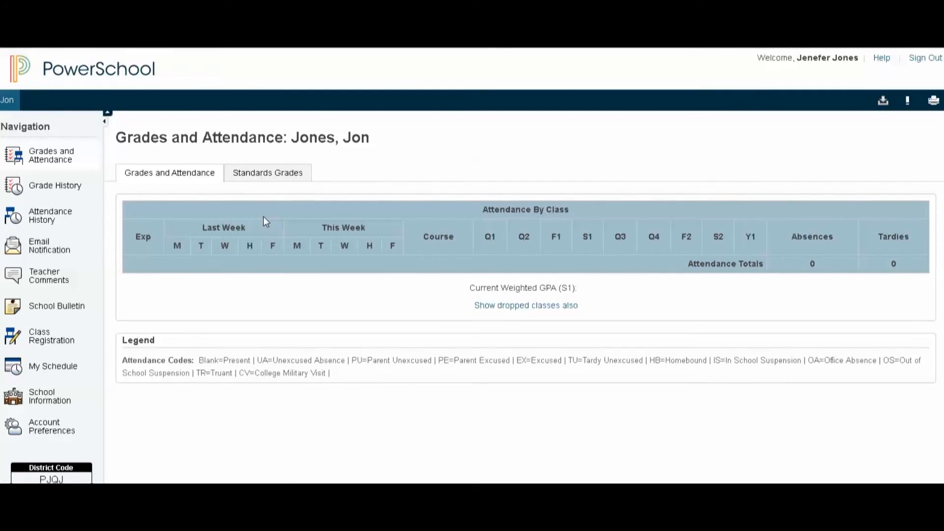
{"action": "mouse_move", "coordinate": [237, 221]}
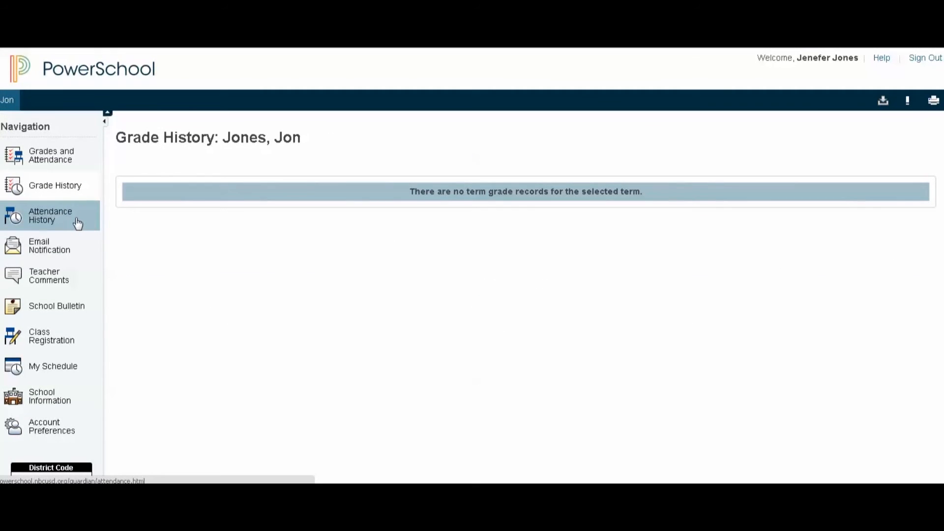
Step: View Attendance History, Email Notification and Teacher Comments, ending on North Boone High School's information
{"action": "left_click", "coordinate": [50, 216]}
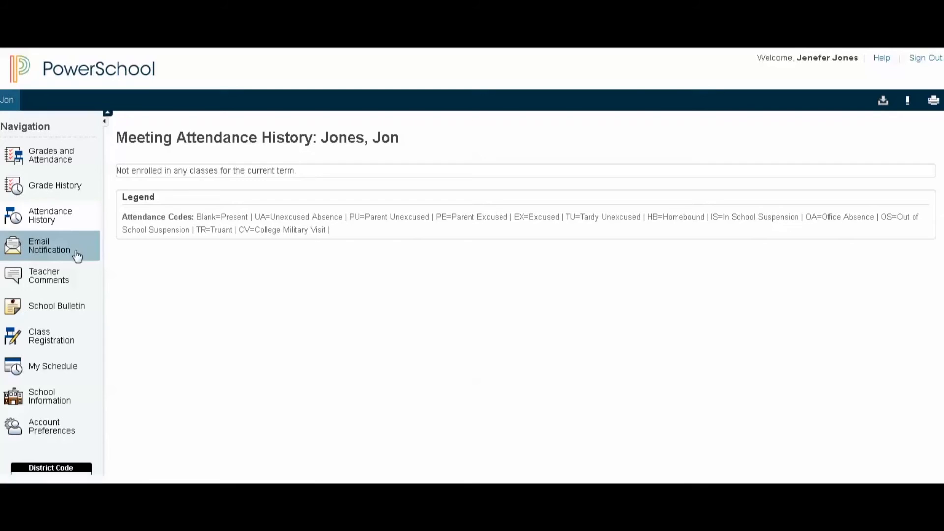
{"action": "left_click", "coordinate": [49, 246]}
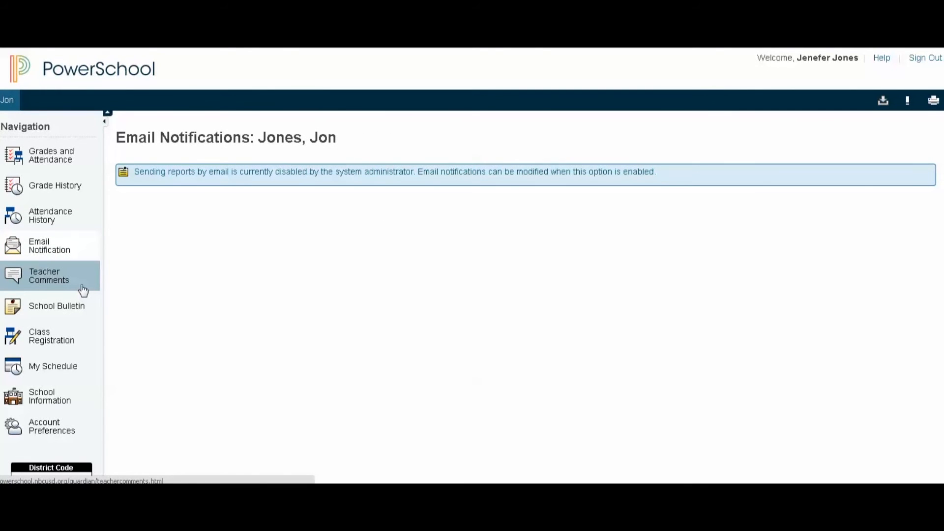
{"action": "left_click", "coordinate": [49, 276]}
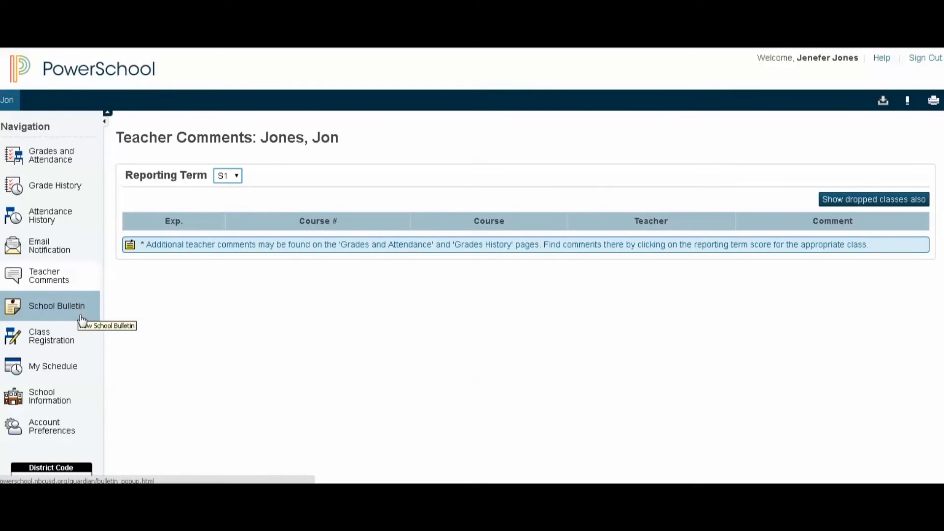
{"action": "mouse_move", "coordinate": [51, 335]}
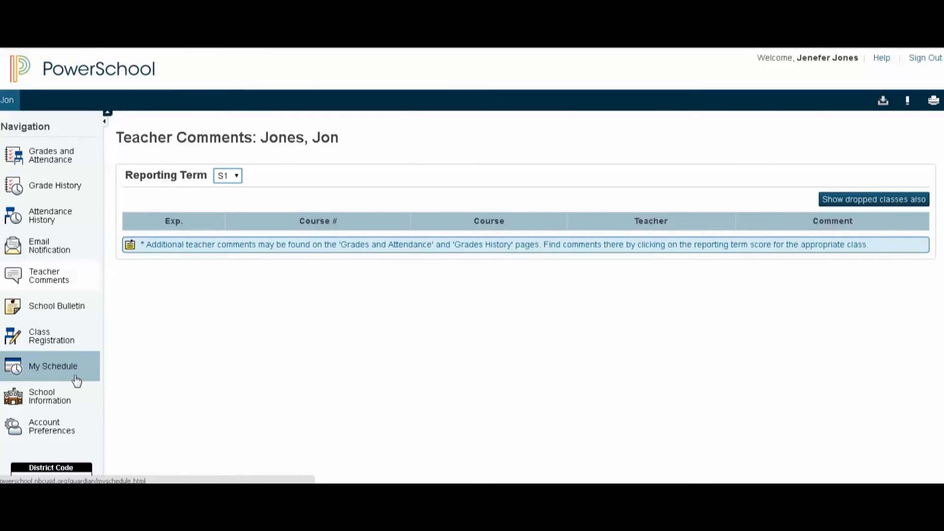
{"action": "left_click", "coordinate": [49, 396]}
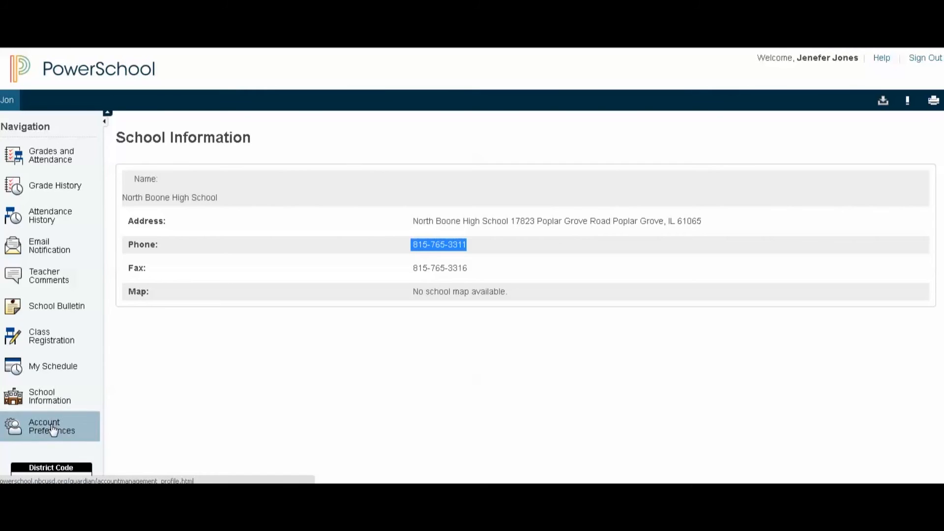
{"action": "left_click", "coordinate": [52, 426]}
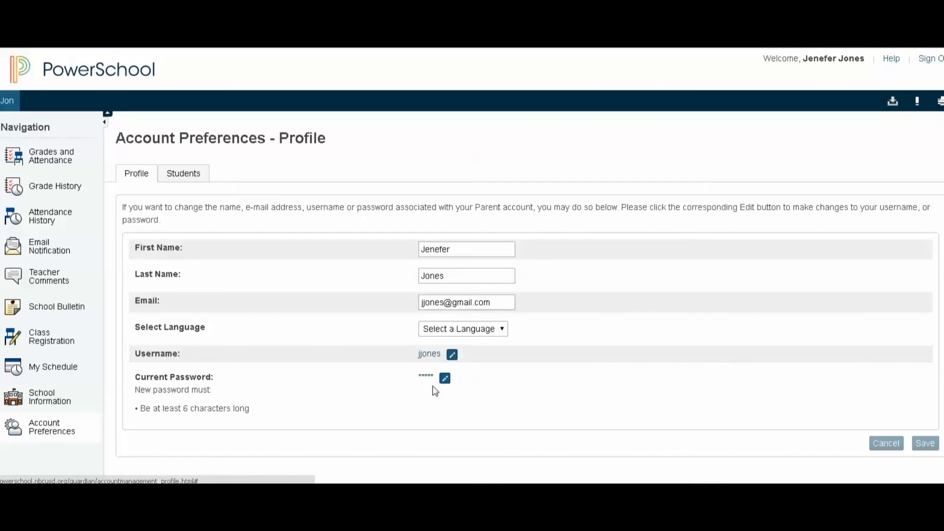
{"action": "left_click", "coordinate": [183, 173]}
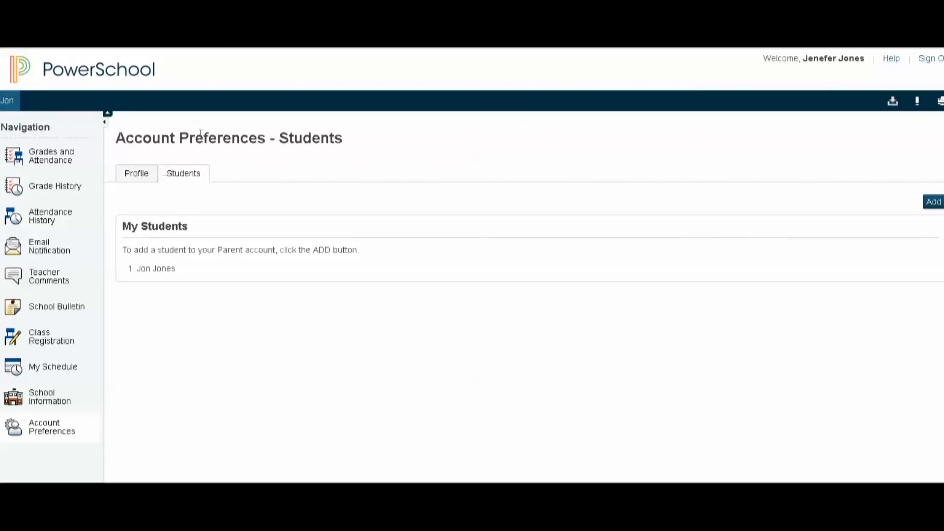
{"action": "mouse_move", "coordinate": [254, 407]}
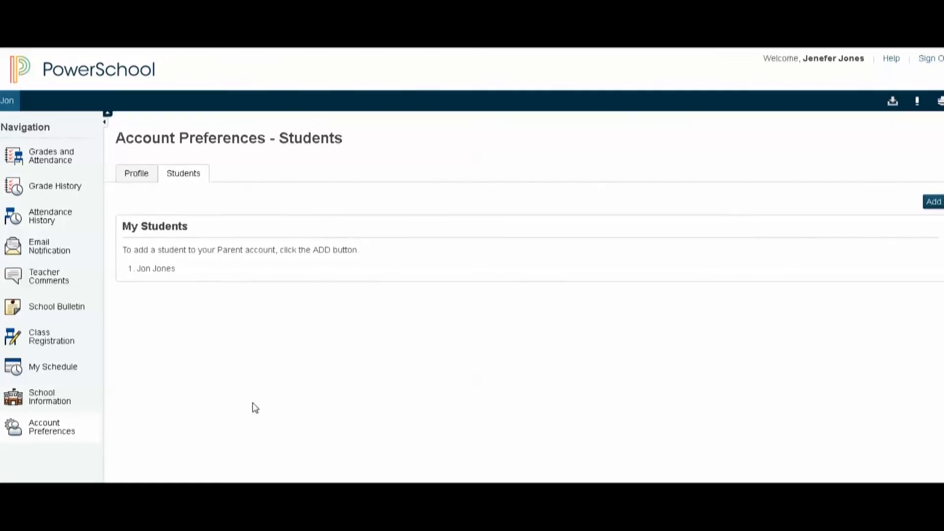
{"action": "left_click", "coordinate": [52, 155]}
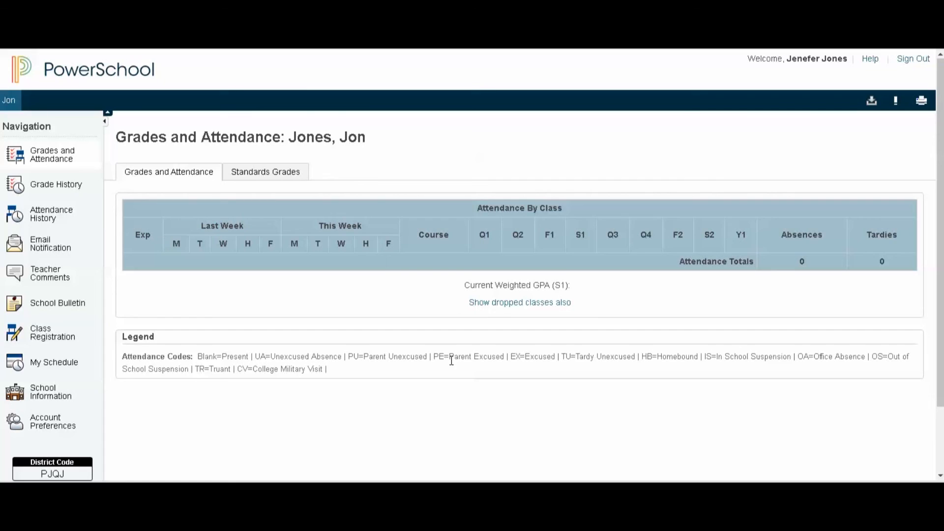